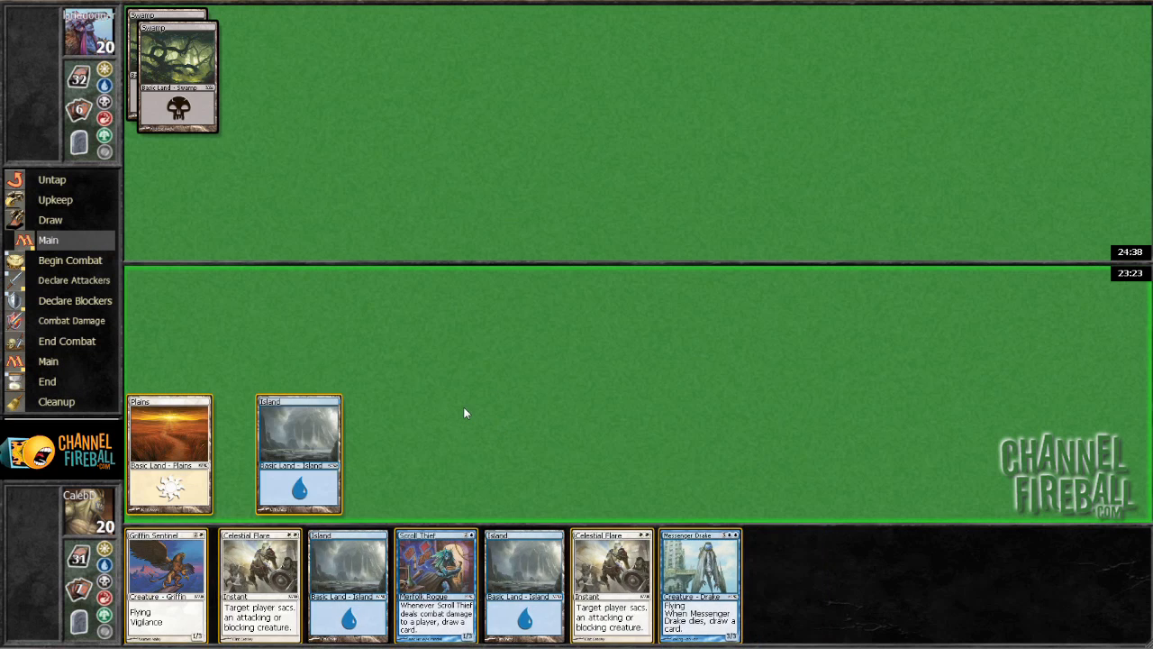
- Pass priority through the rest of the turn so the opponent plays Mountain and Zombie Minotaur
left_click(70, 260)
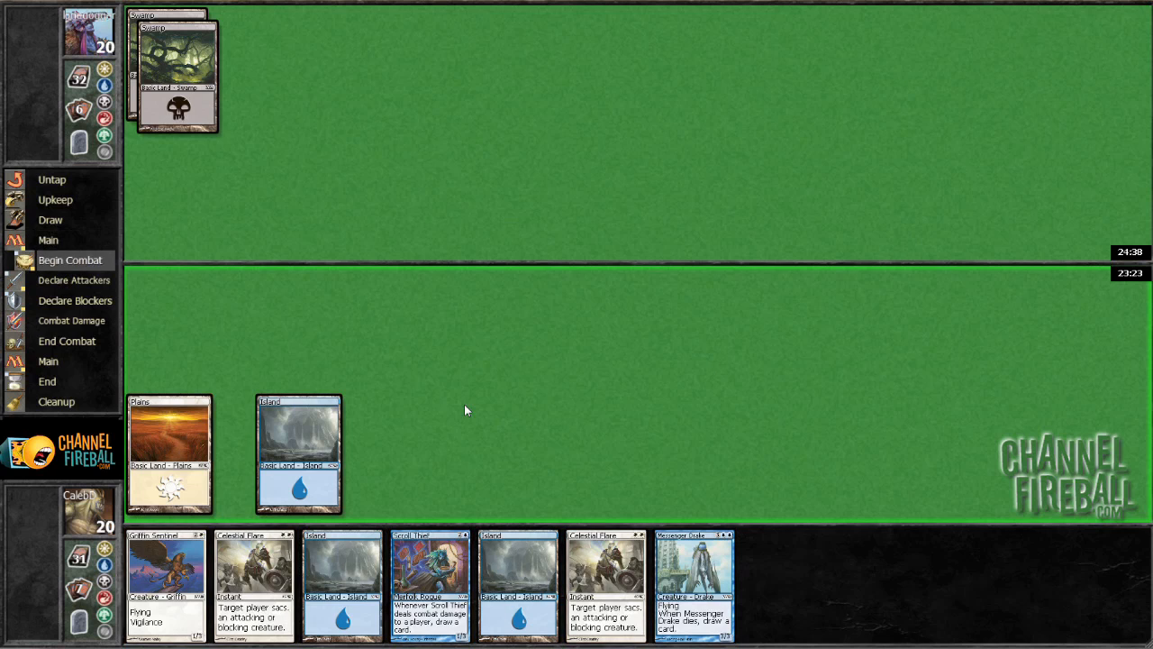
left_click(48, 240)
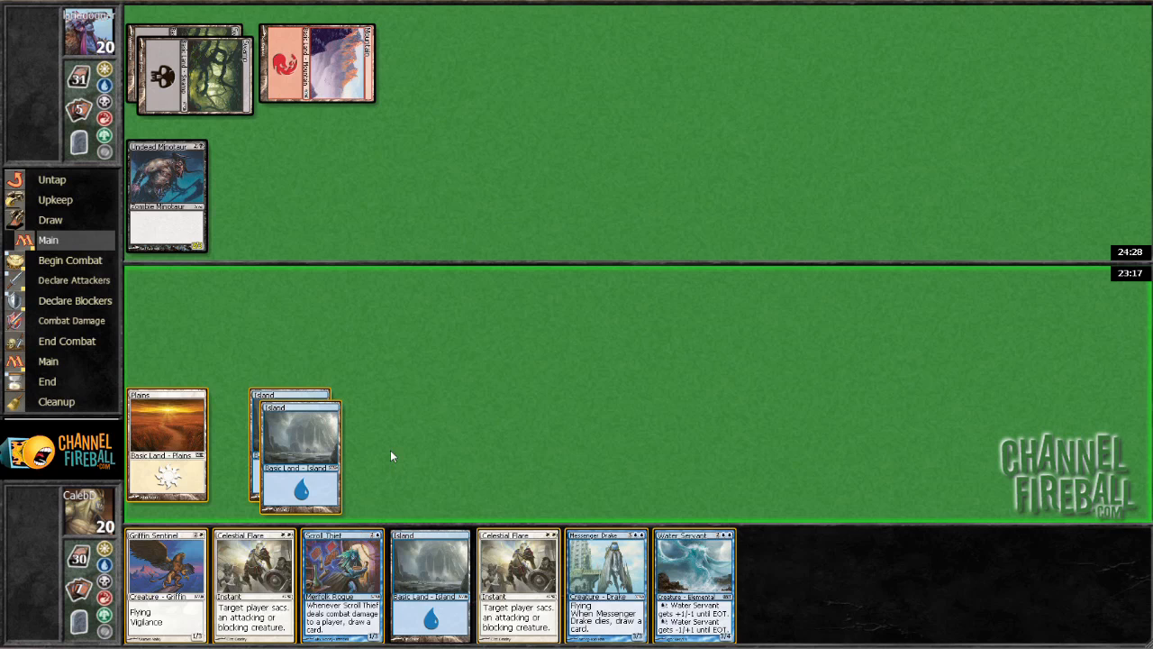
mouse_move(366, 520)
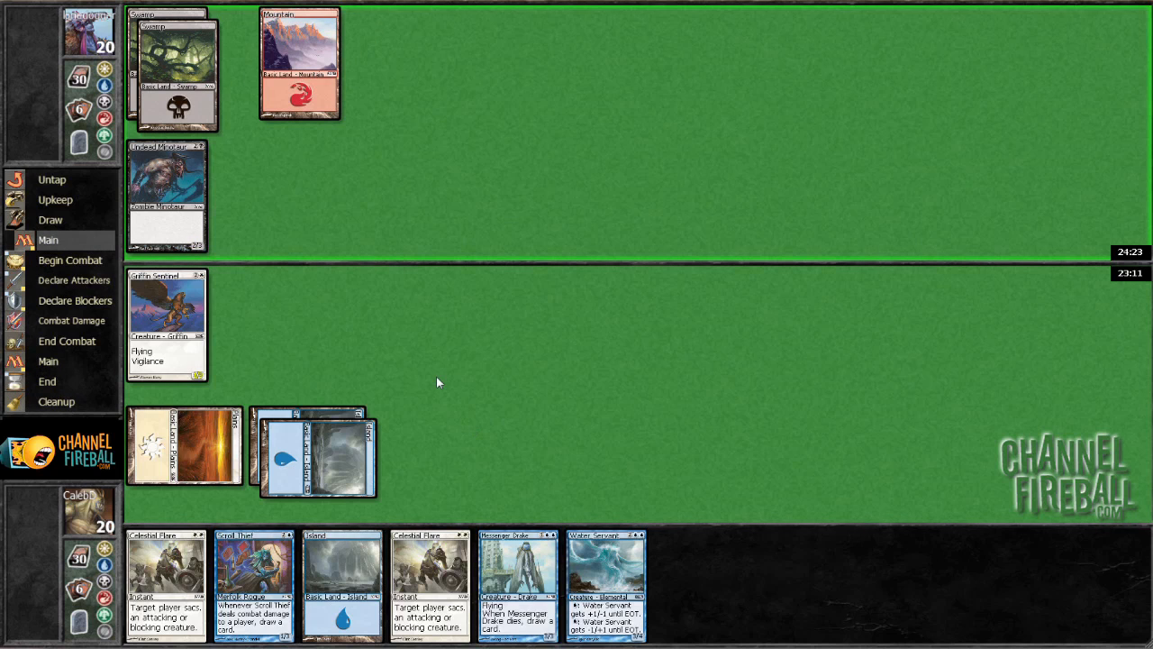
mouse_move(531, 457)
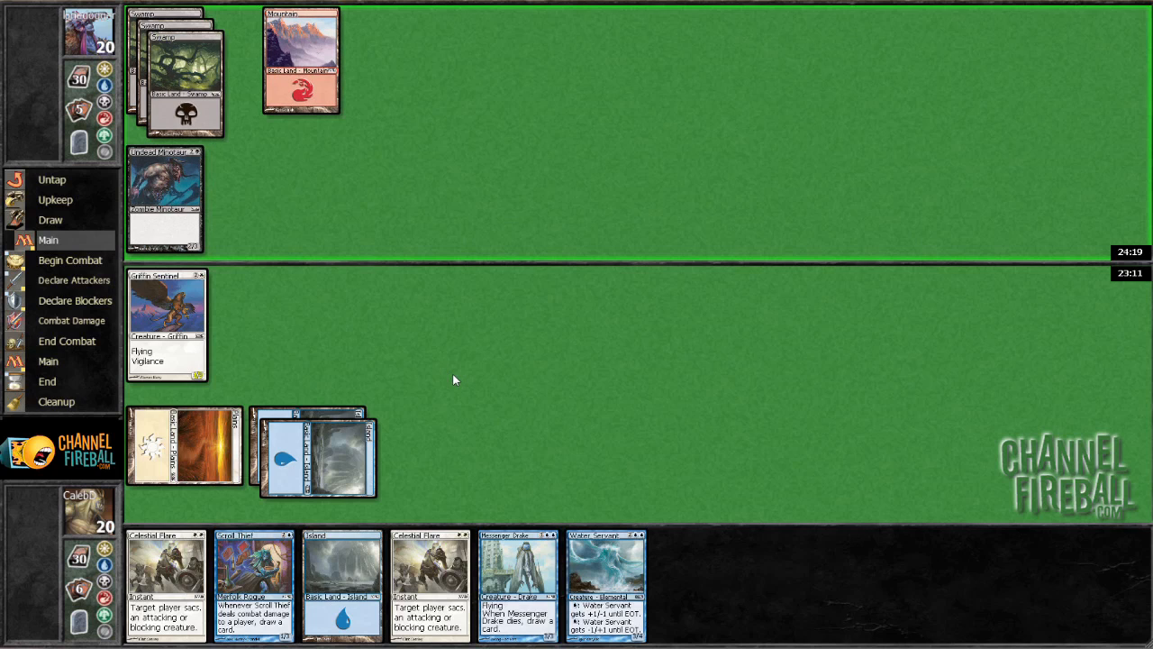
mouse_move(434, 353)
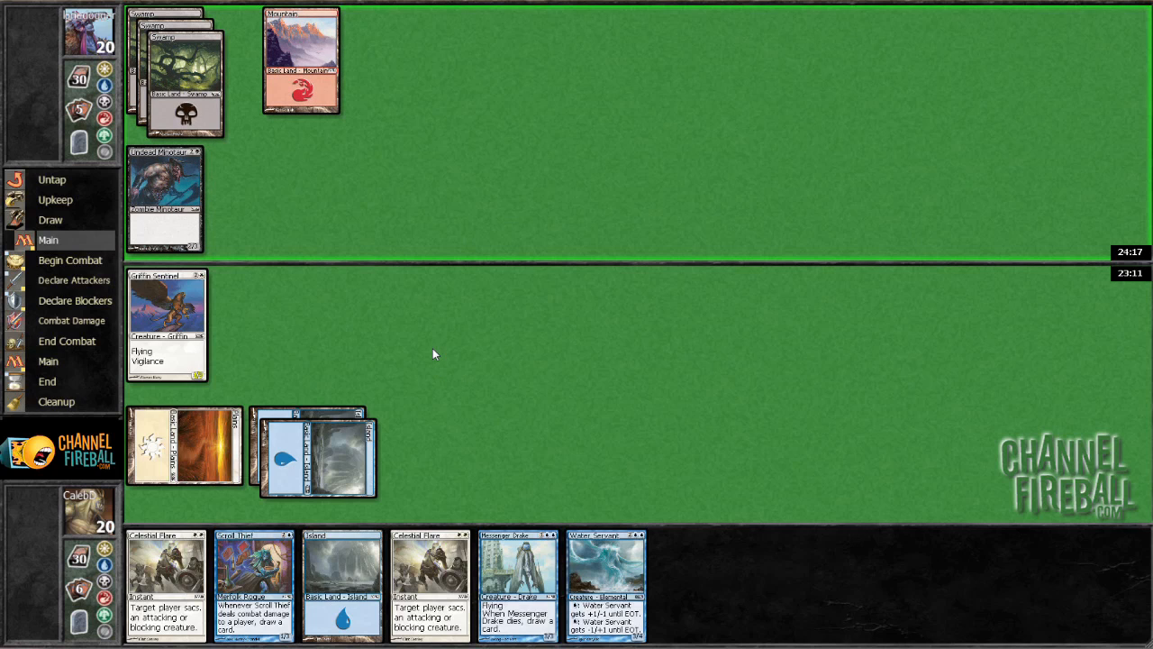
mouse_move(408, 350)
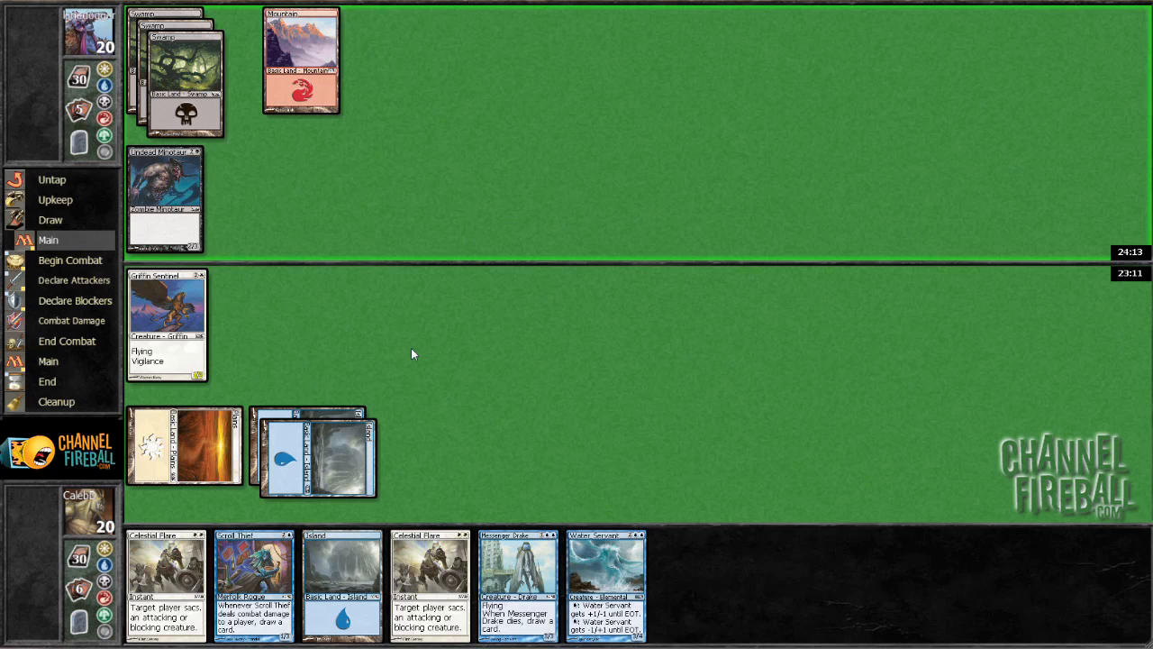
mouse_move(224, 198)
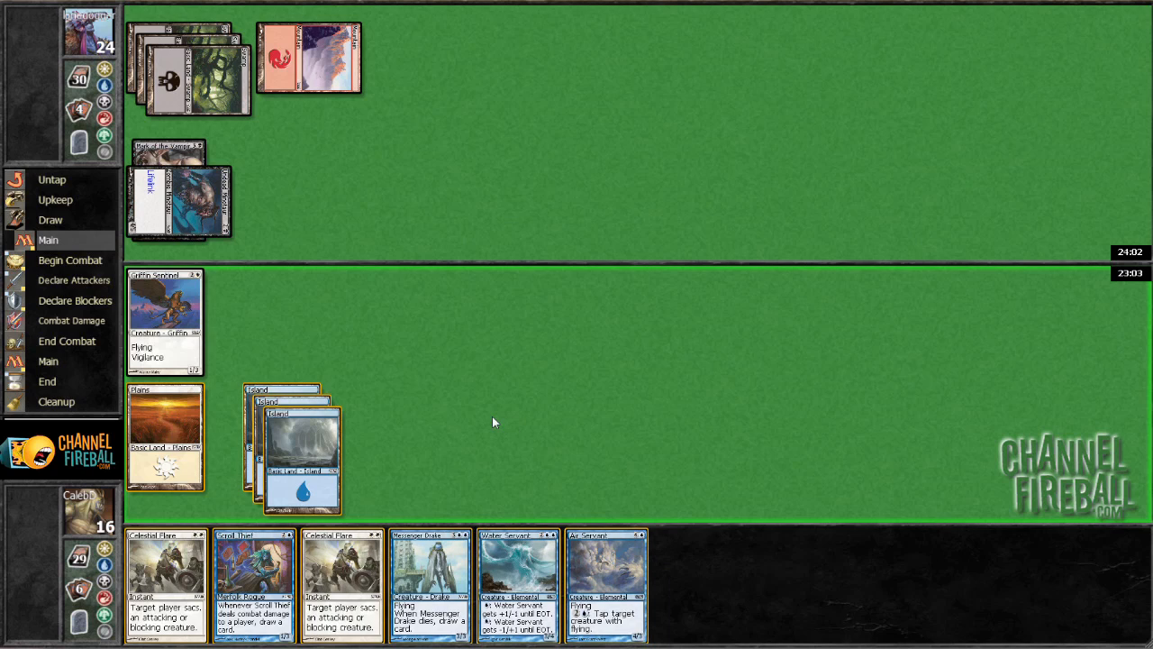
mouse_move(204, 178)
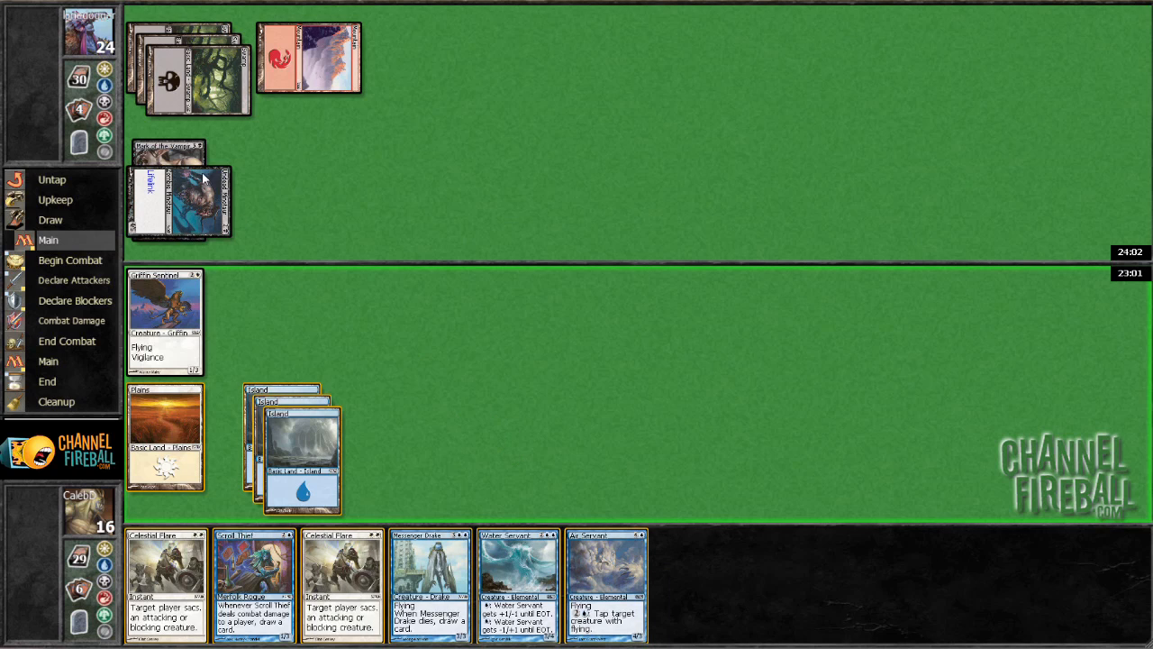
mouse_move(259, 564)
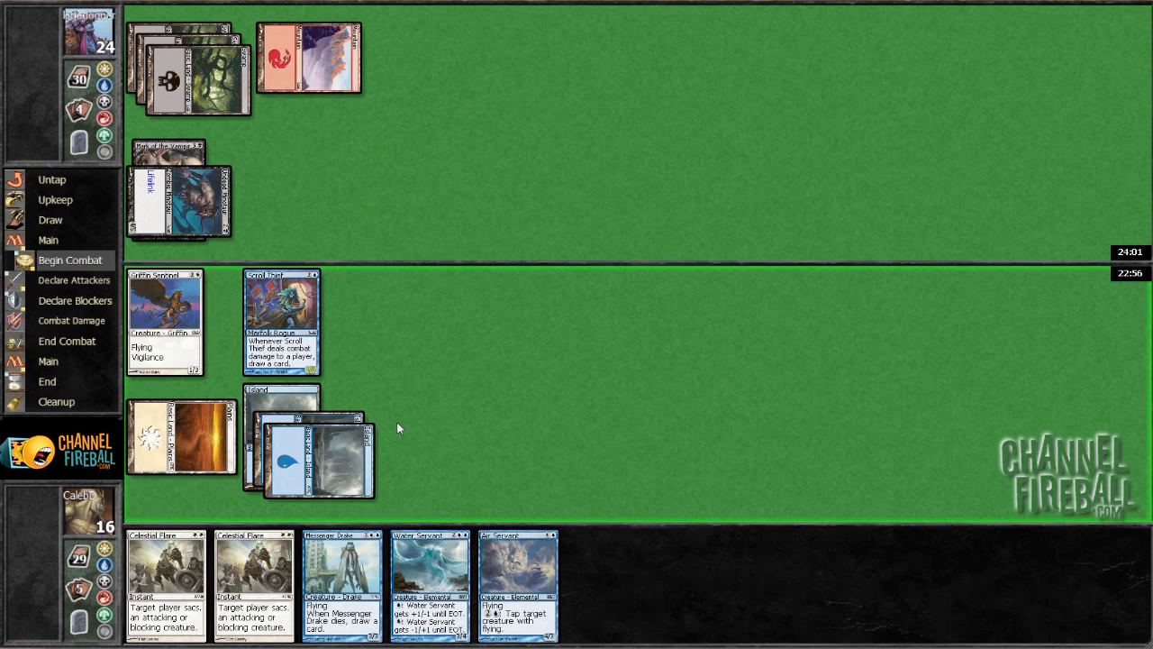
- Move past the beginning of combat to attack the opponent down to 23 life
left_click(165, 321)
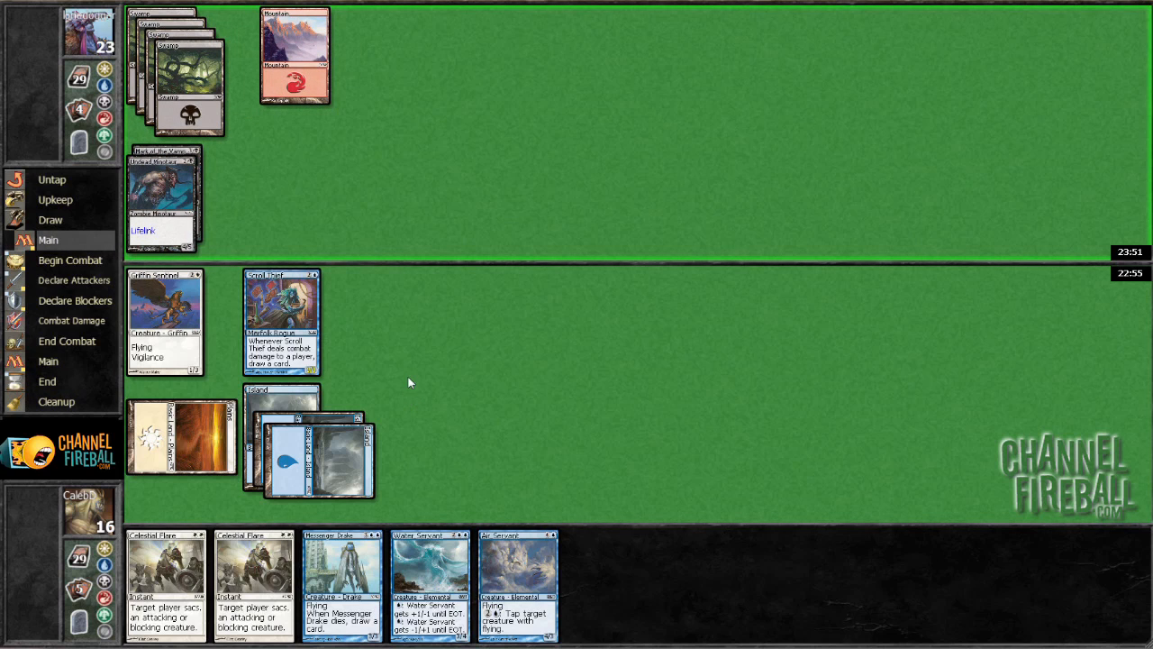
mouse_move(406, 390)
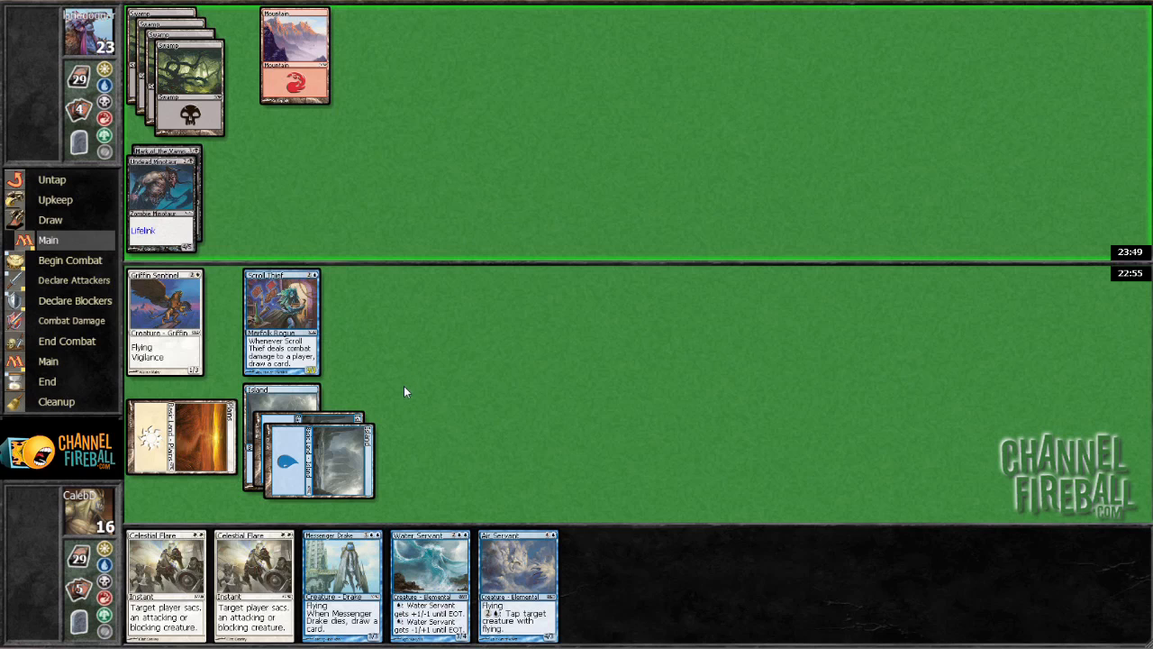
mouse_move(428, 376)
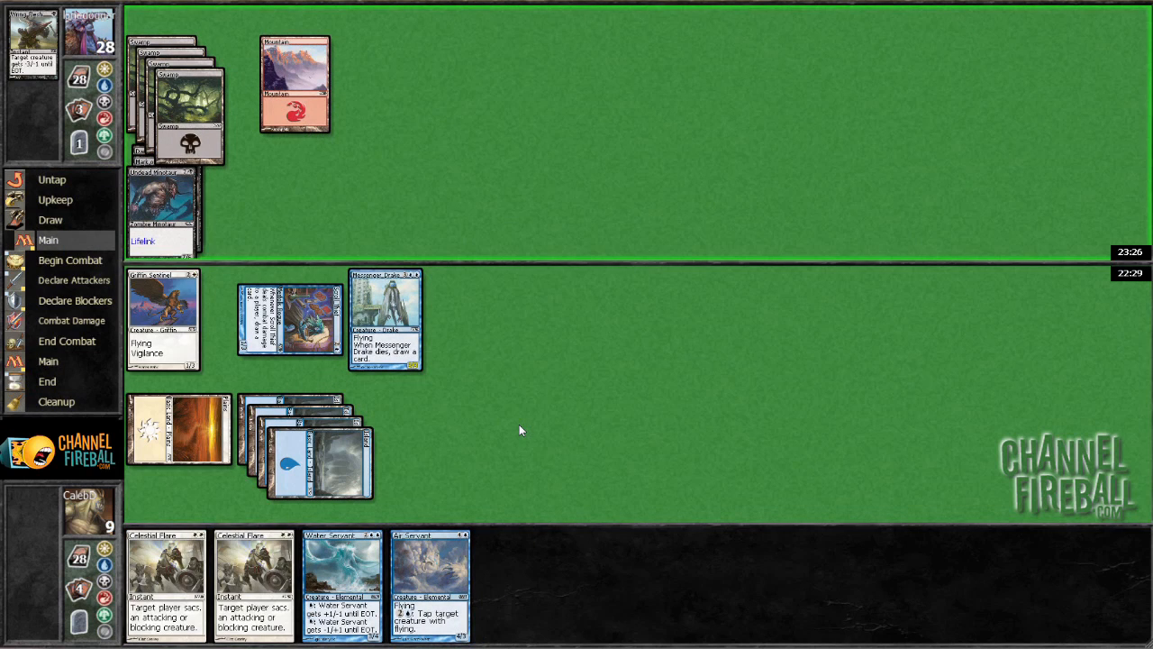
mouse_move(648, 459)
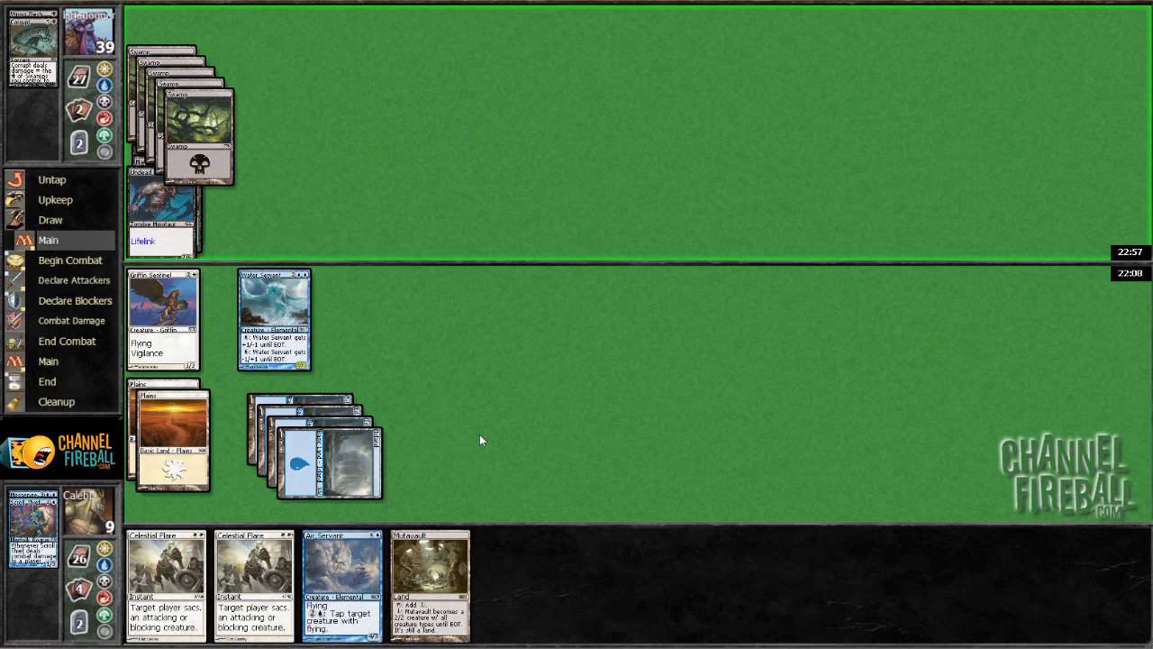
mouse_move(479, 439)
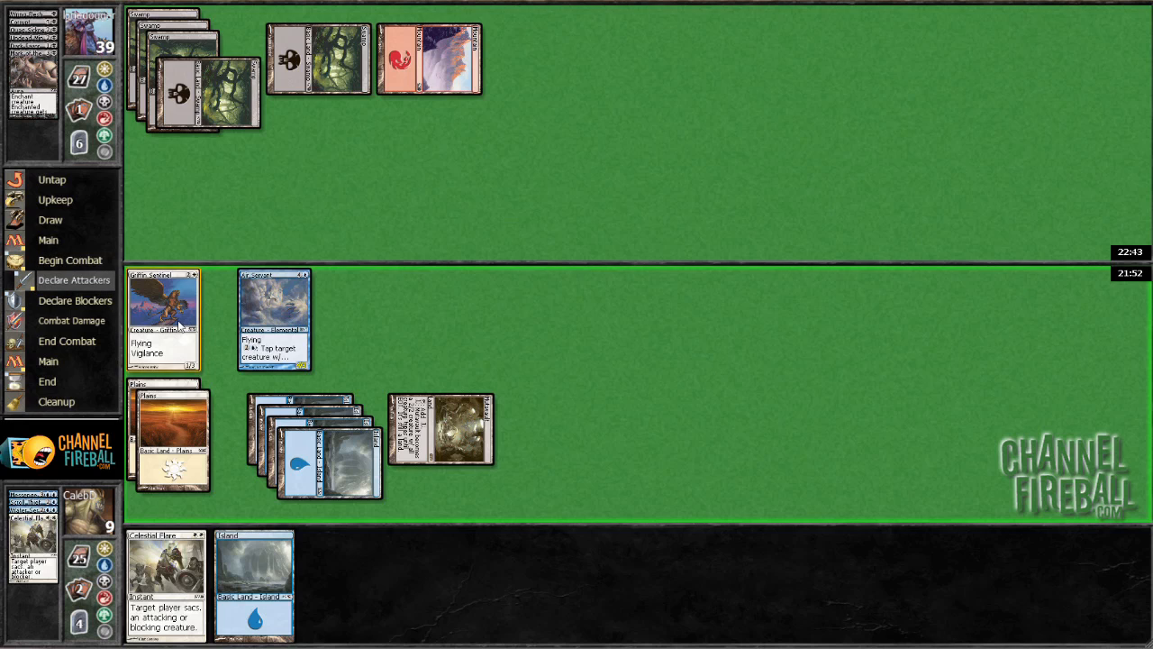
- Confirm Griffin Sentinel as the attacker
left_click(164, 318)
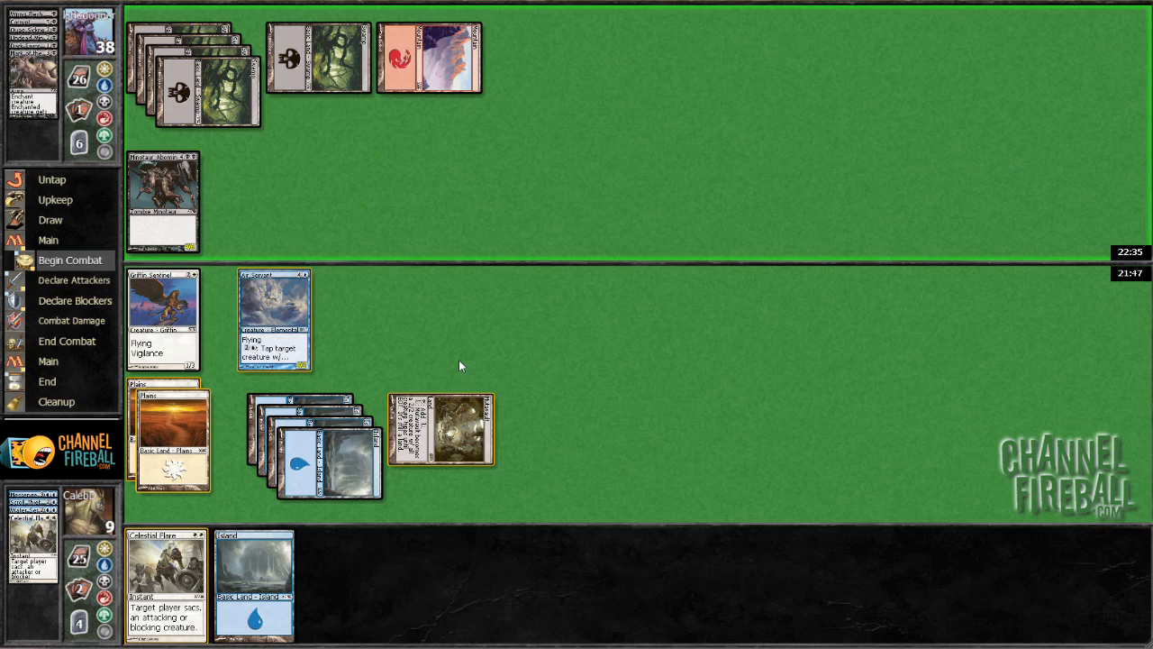
mouse_move(453, 344)
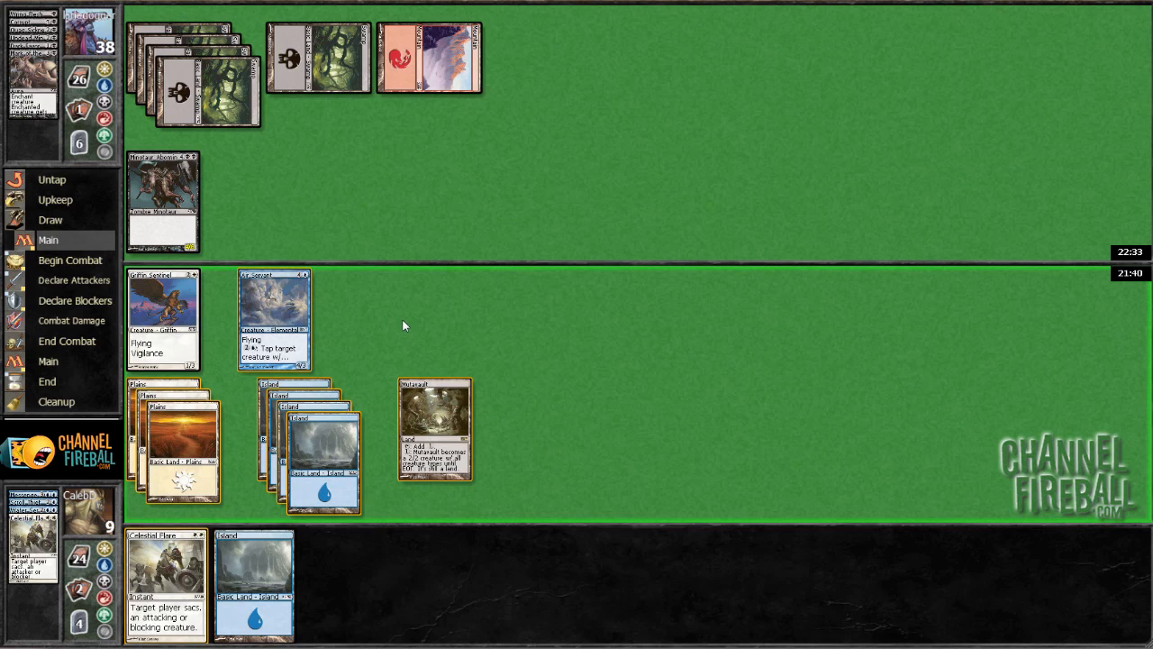
mouse_move(411, 297)
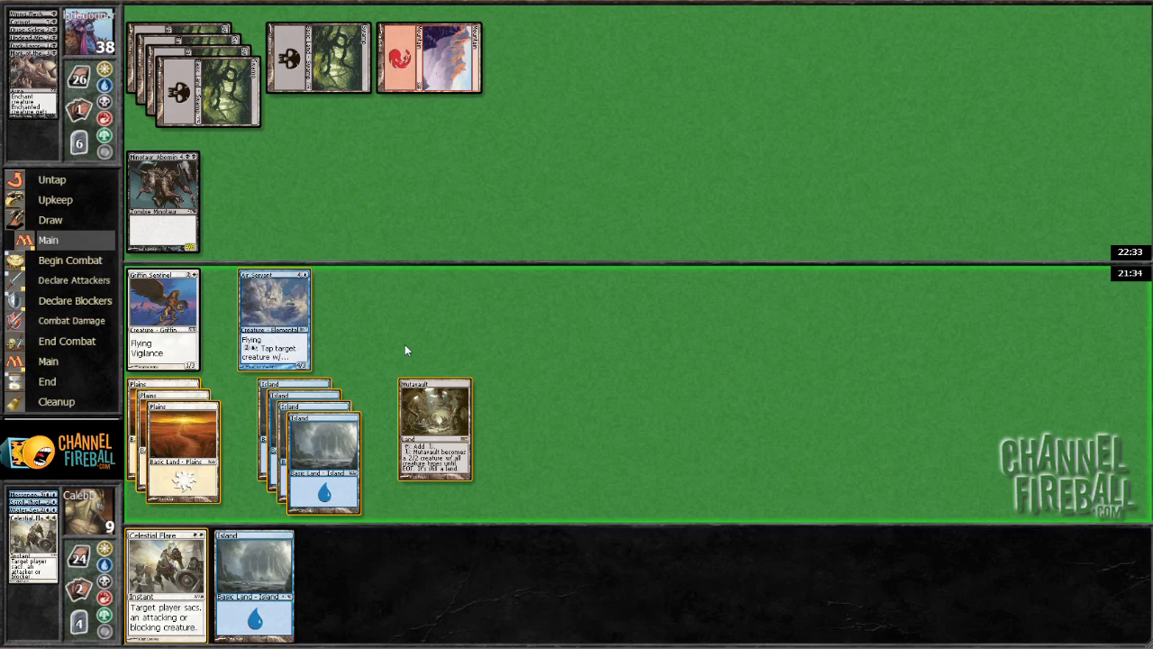
mouse_move(394, 347)
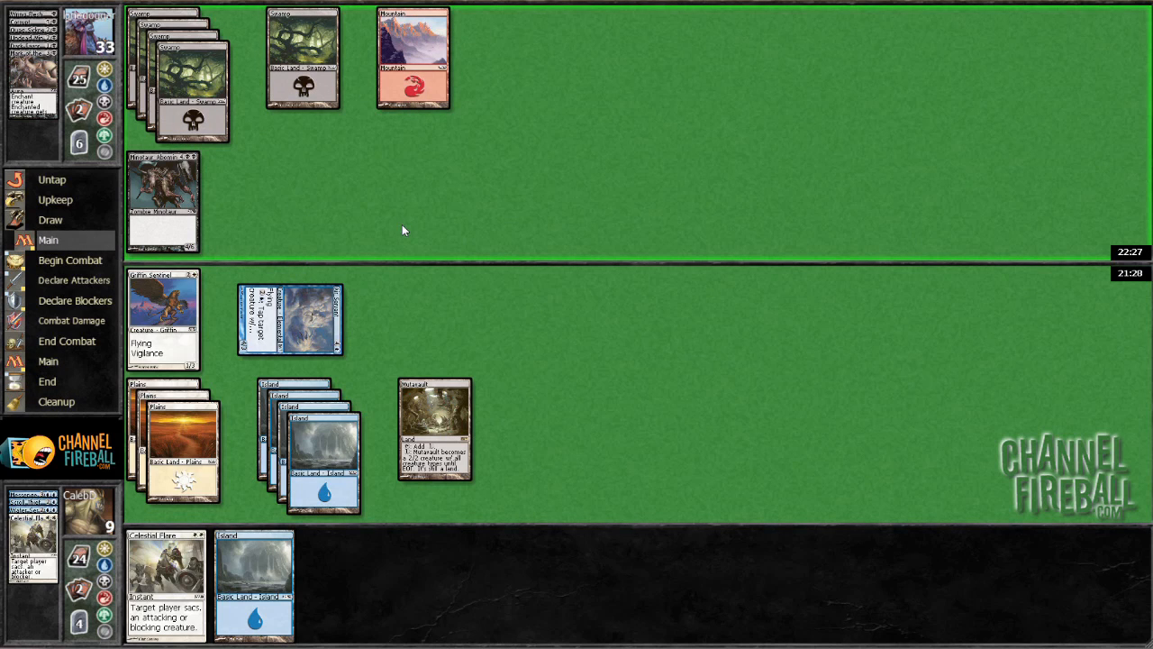
mouse_move(349, 220)
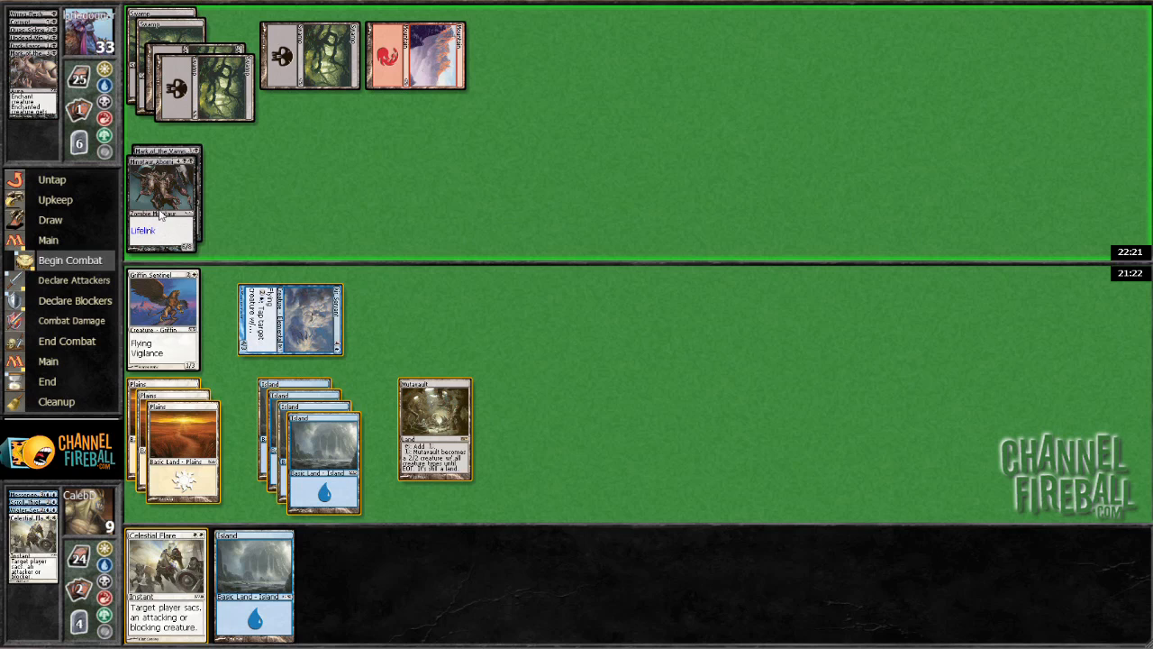
- Pass priority during the opponent's combat
left_click(71, 260)
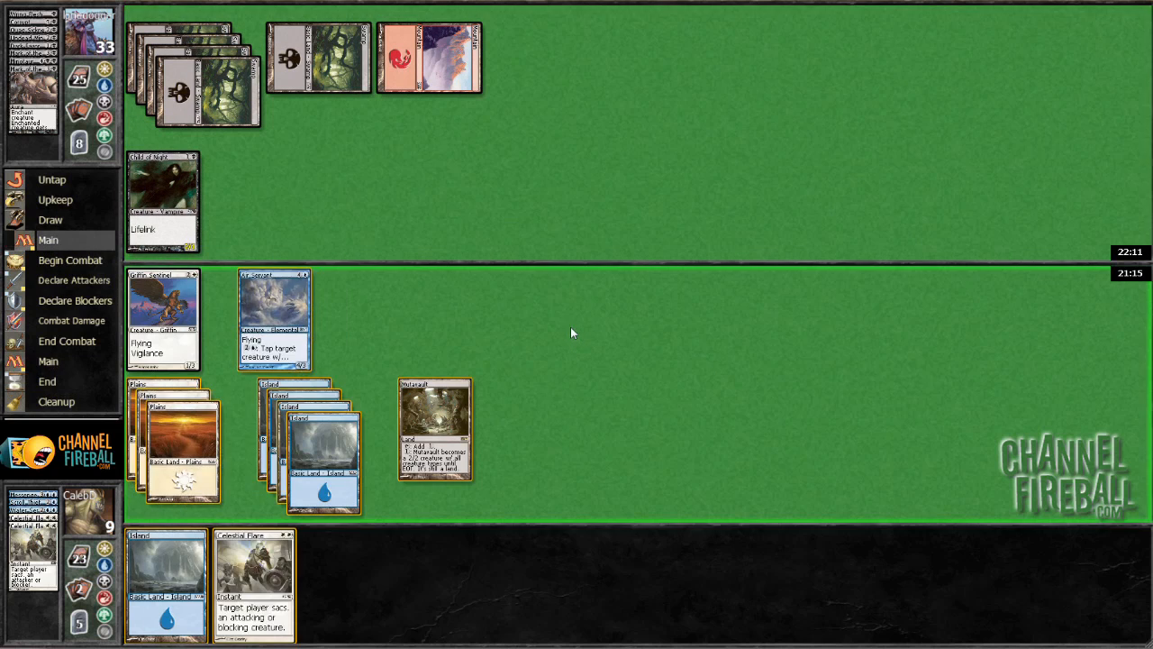
mouse_move(415, 311)
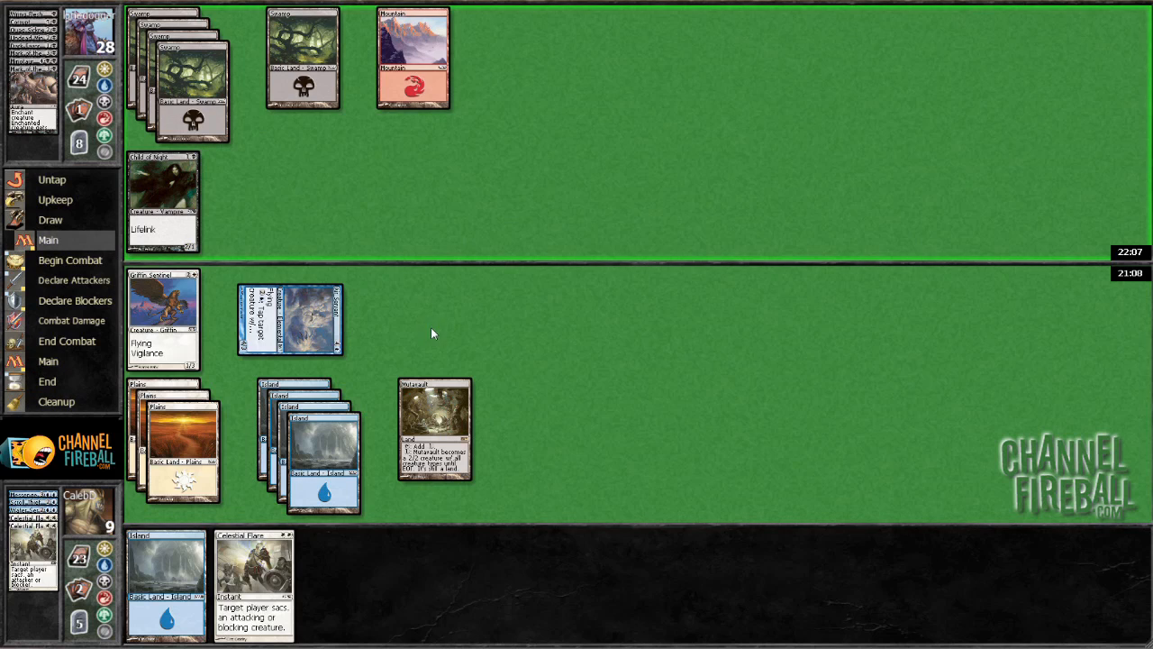
mouse_move(354, 388)
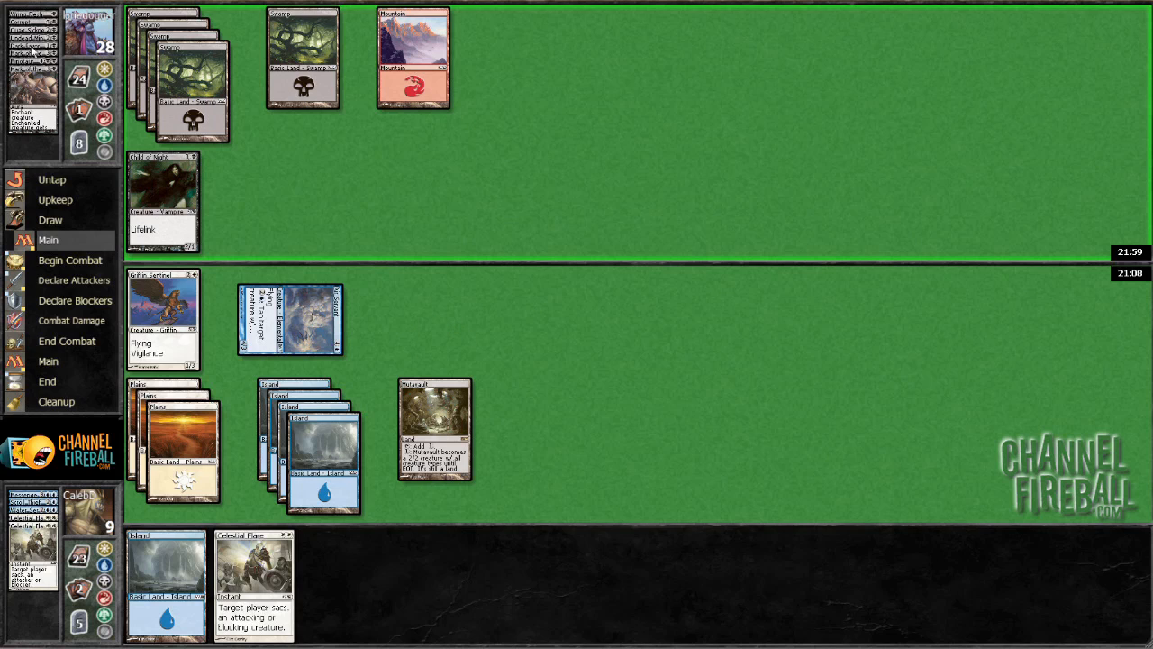
mouse_move(243, 205)
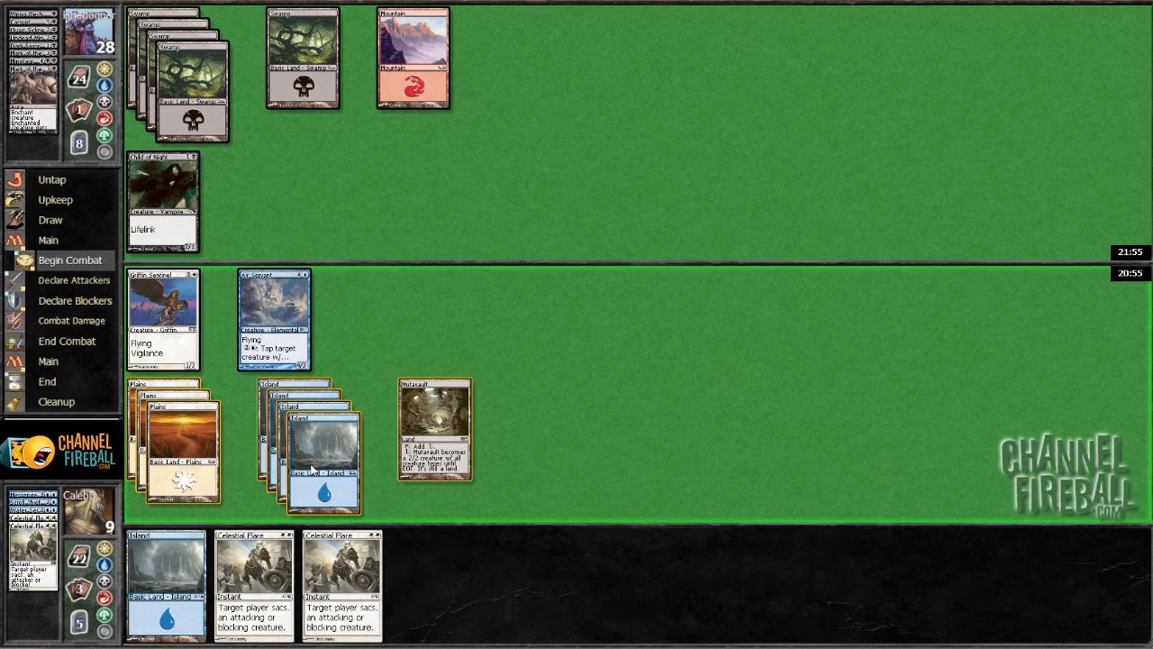
- Animate Mutavault into a creature and begin choosing attackers
left_click_drag(435, 428, 385, 320)
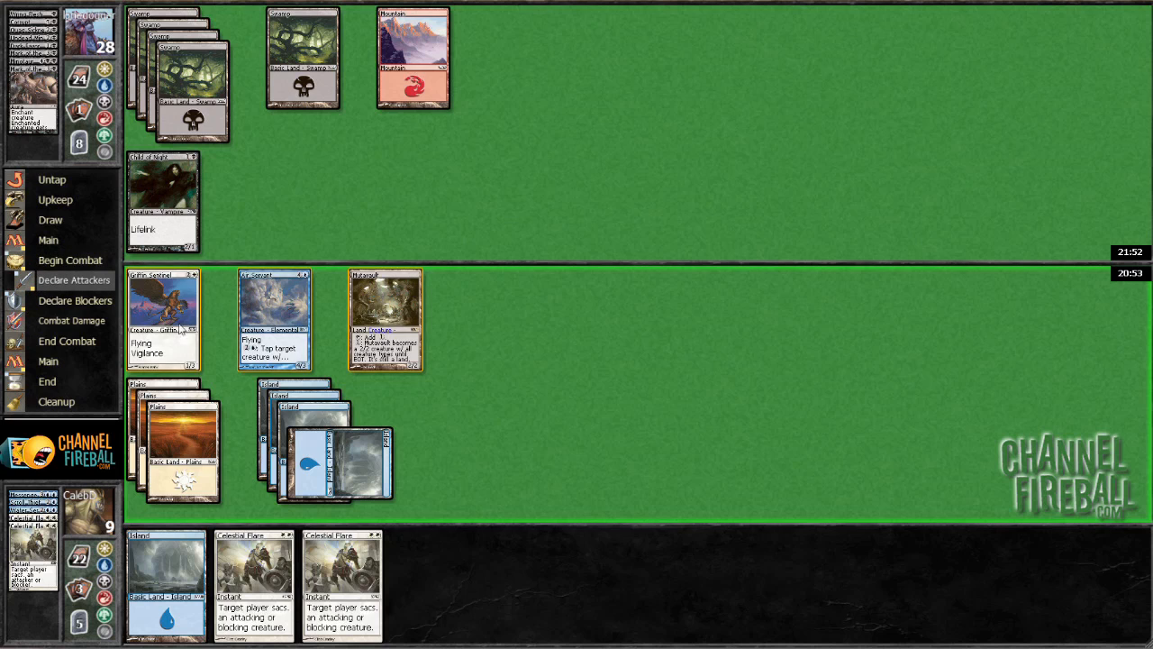
left_click(74, 279)
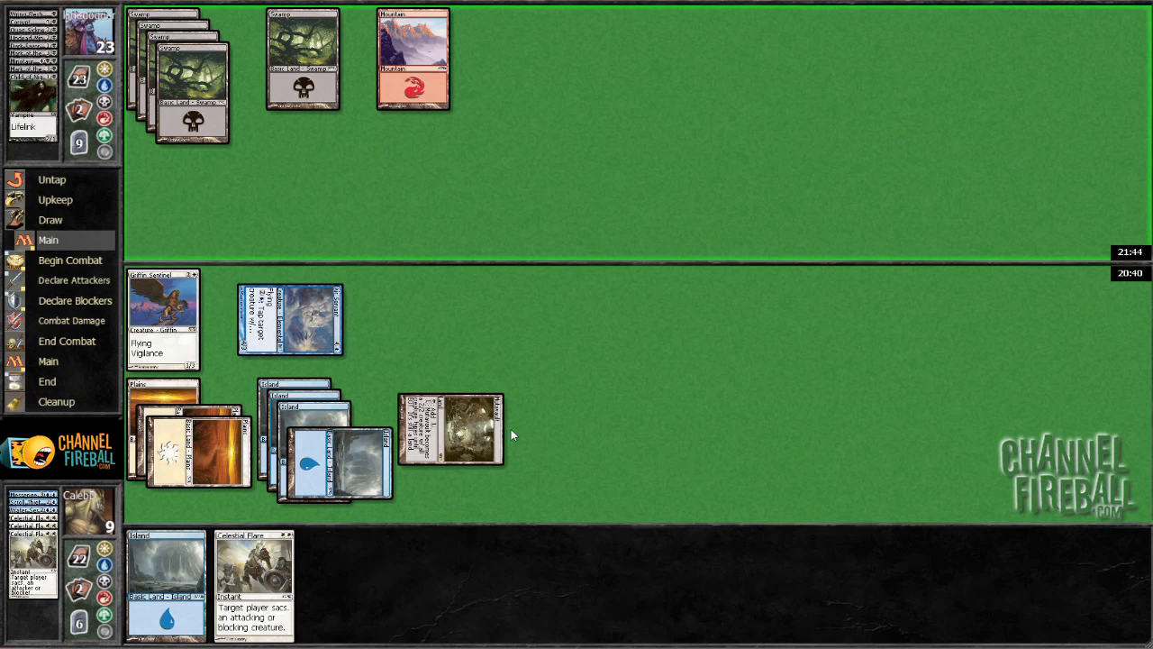
mouse_move(445, 308)
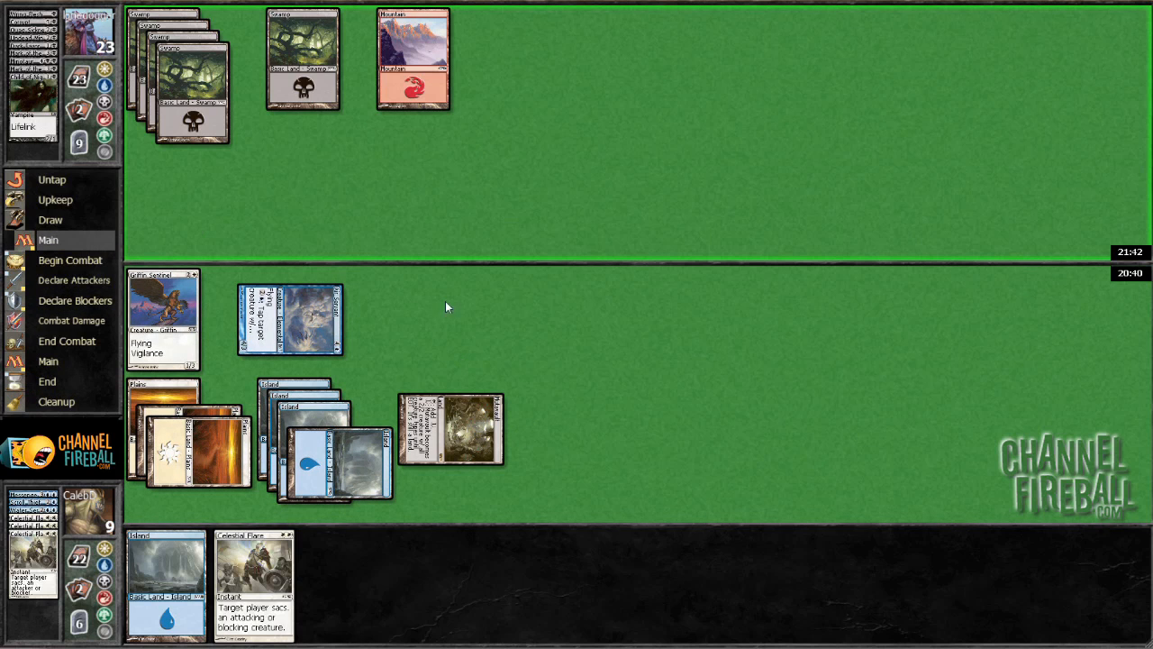
mouse_move(590, 404)
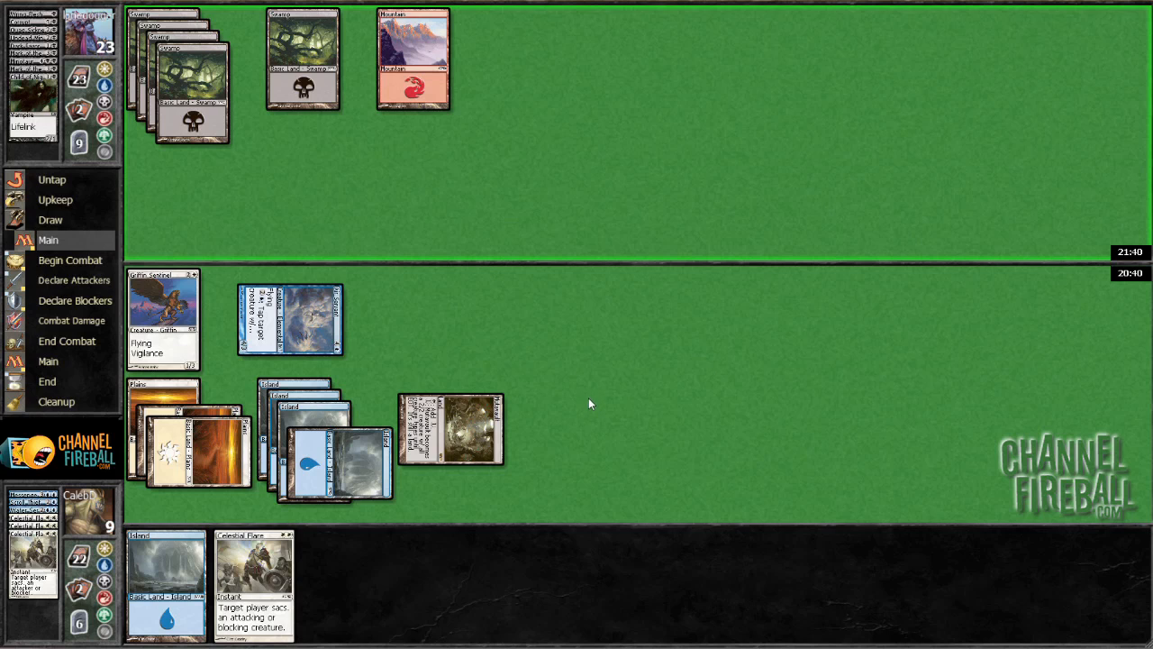
mouse_move(610, 416)
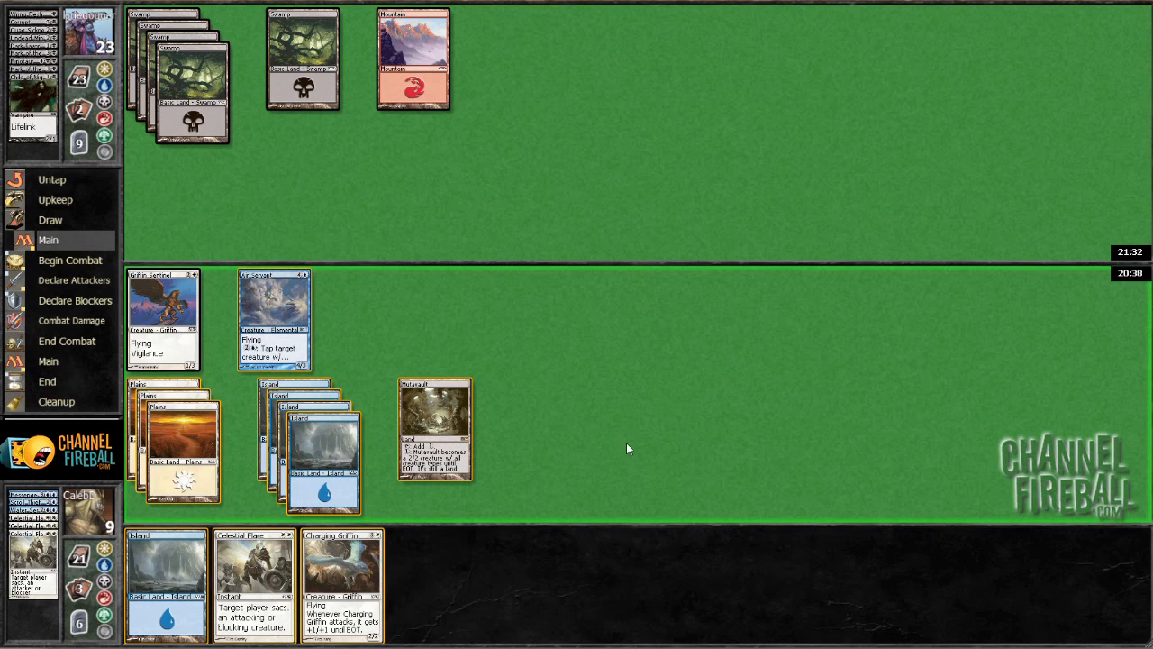
mouse_move(161, 480)
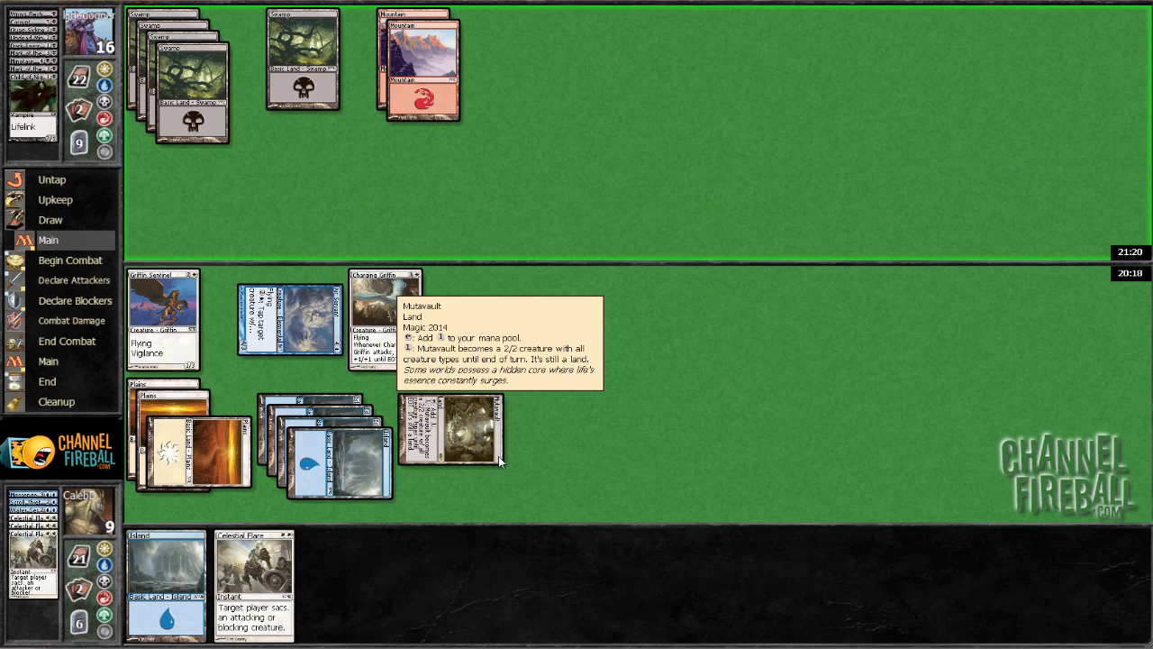
mouse_move(596, 350)
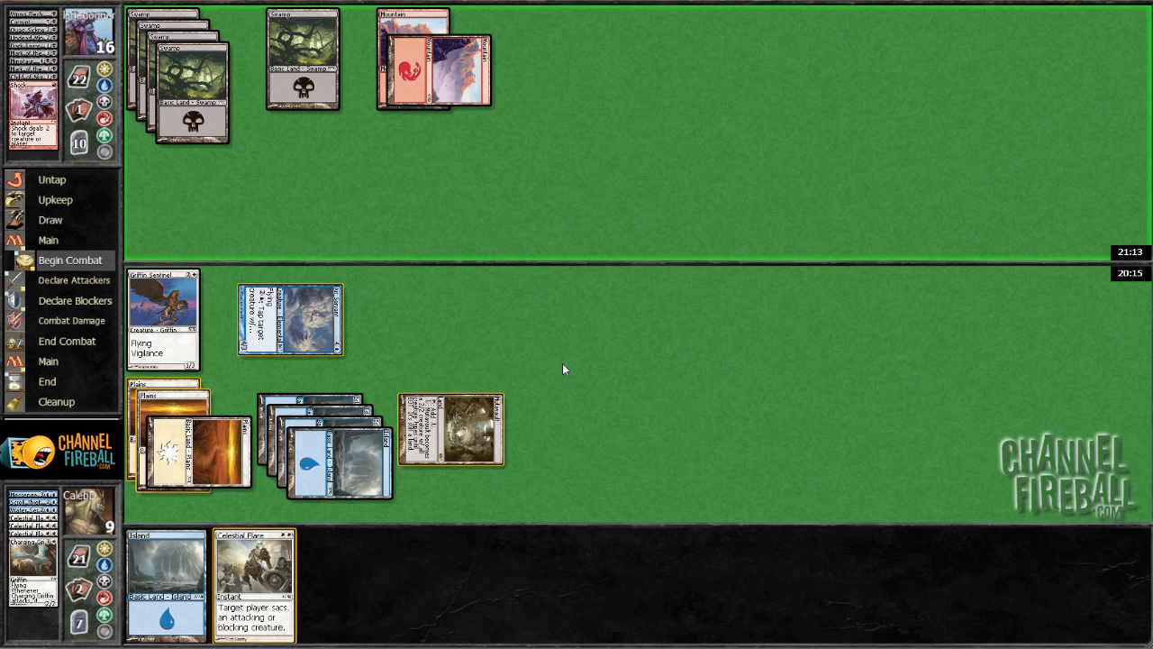
- Pass priority, then animate Mutavault into a creature again
left_click(70, 361)
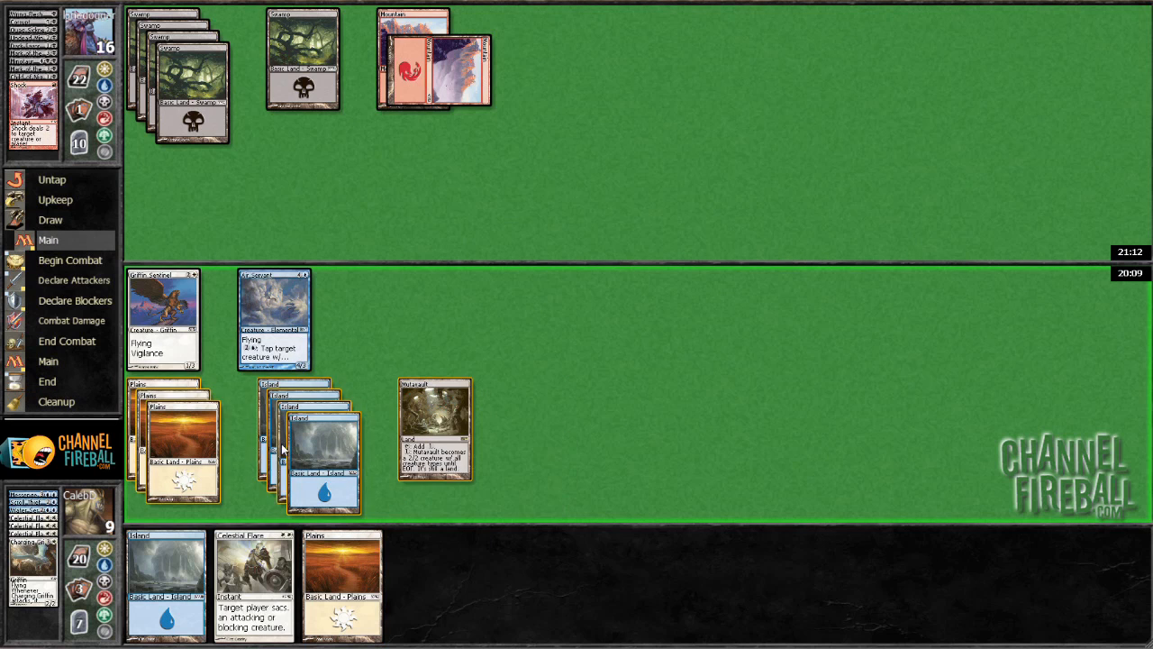
left_click_drag(435, 428, 385, 318)
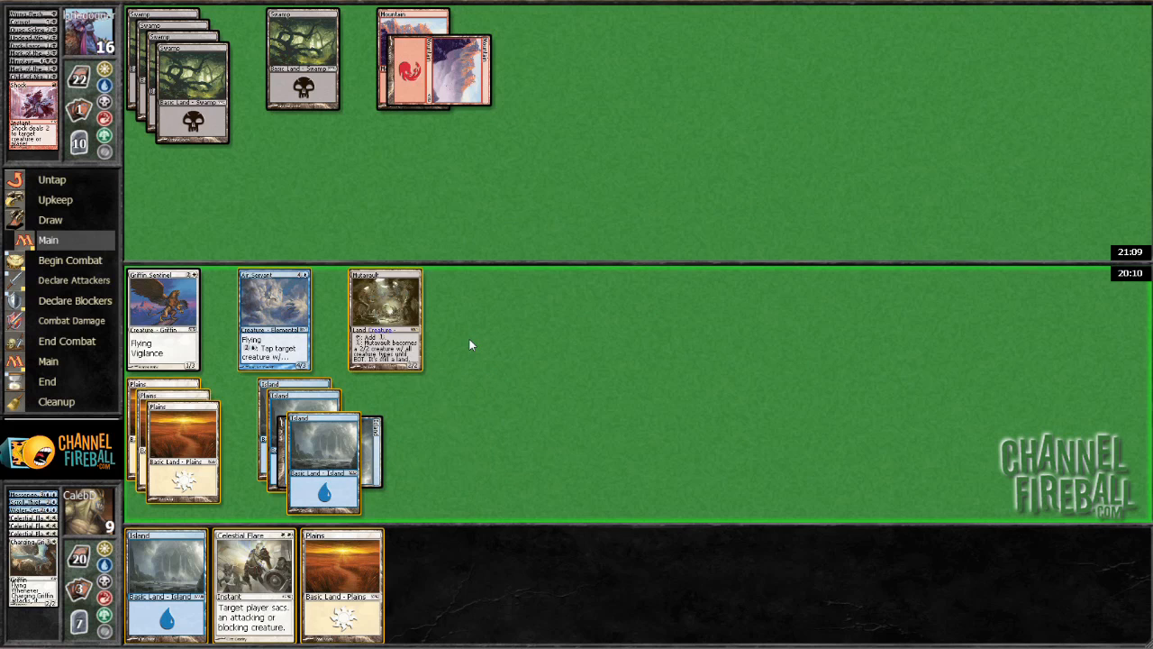
mouse_move(481, 402)
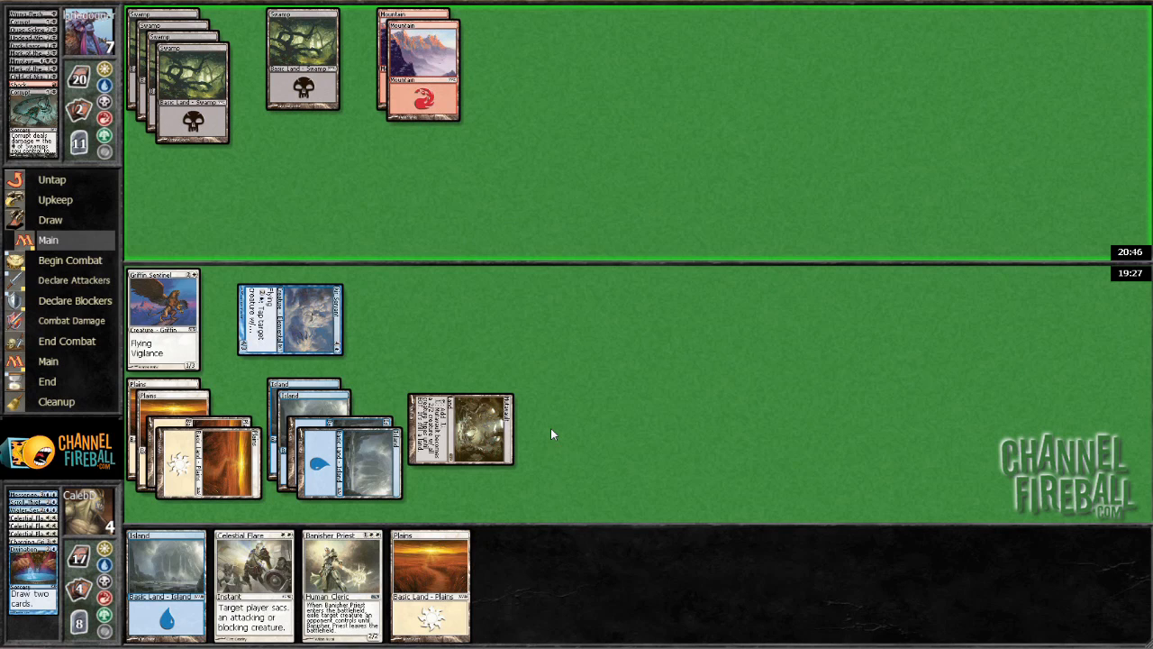
- Pass priority, then dismiss the turn-14 defeat results to reach the deck editor
left_click(421, 66)
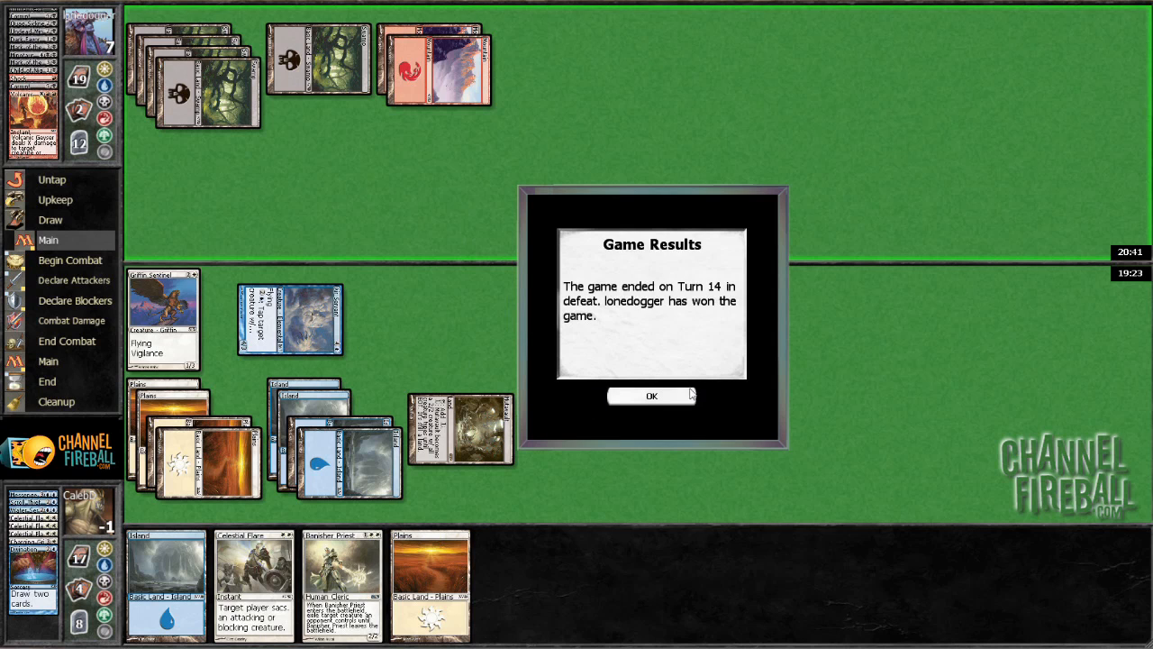
left_click(651, 396)
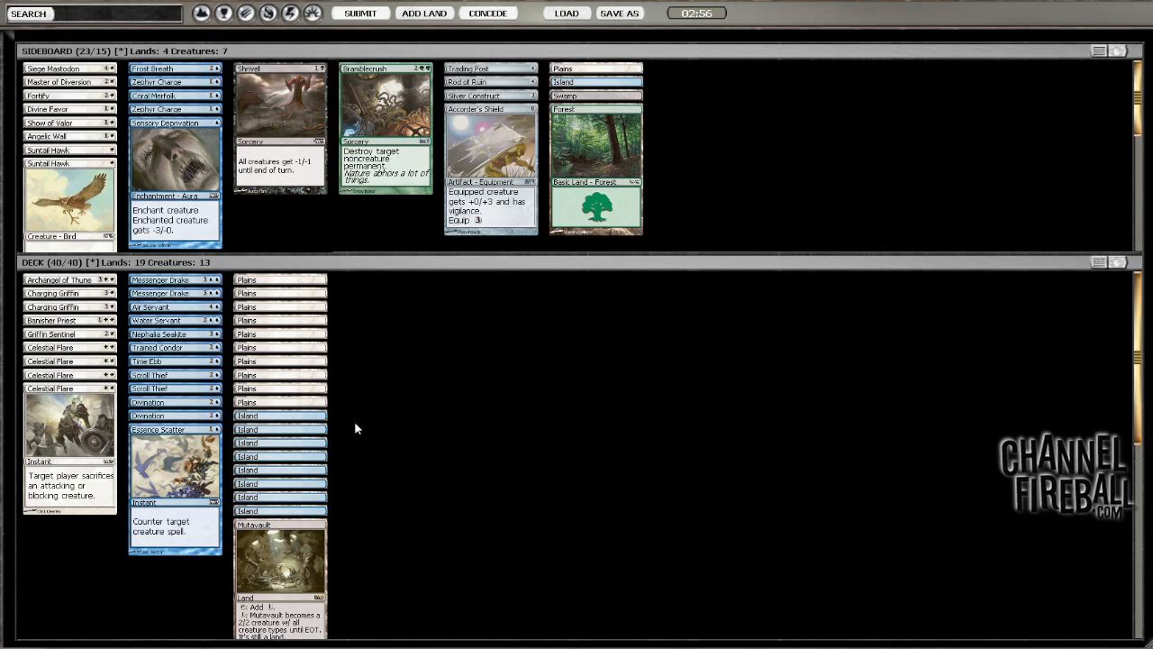
mouse_move(475, 390)
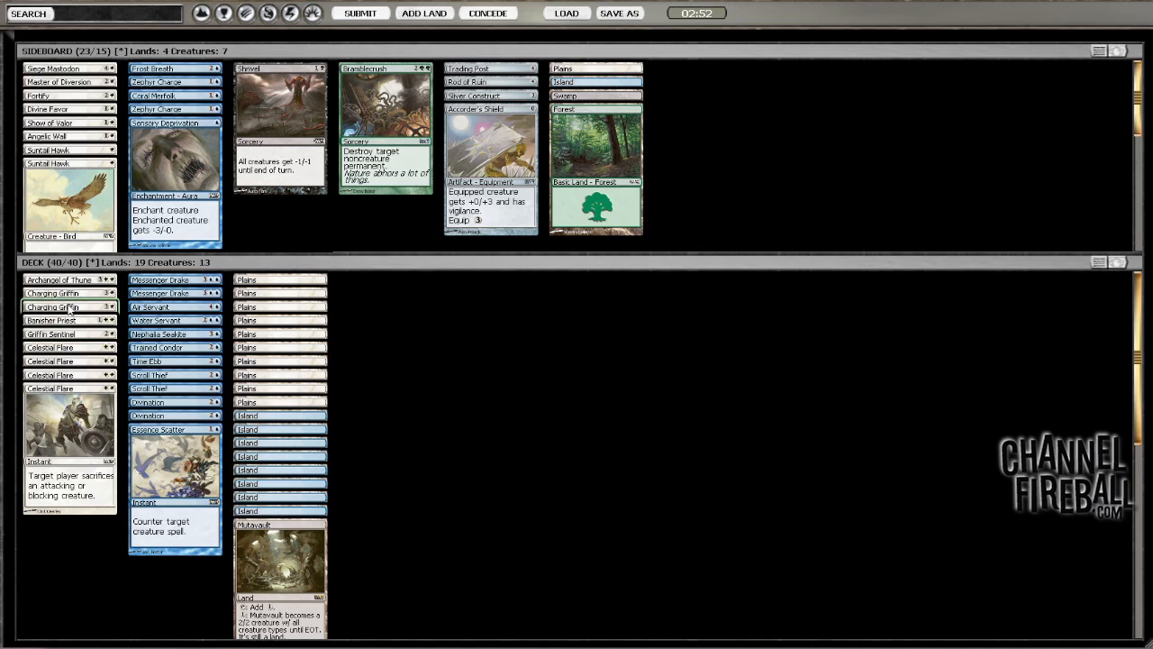
mouse_move(489, 458)
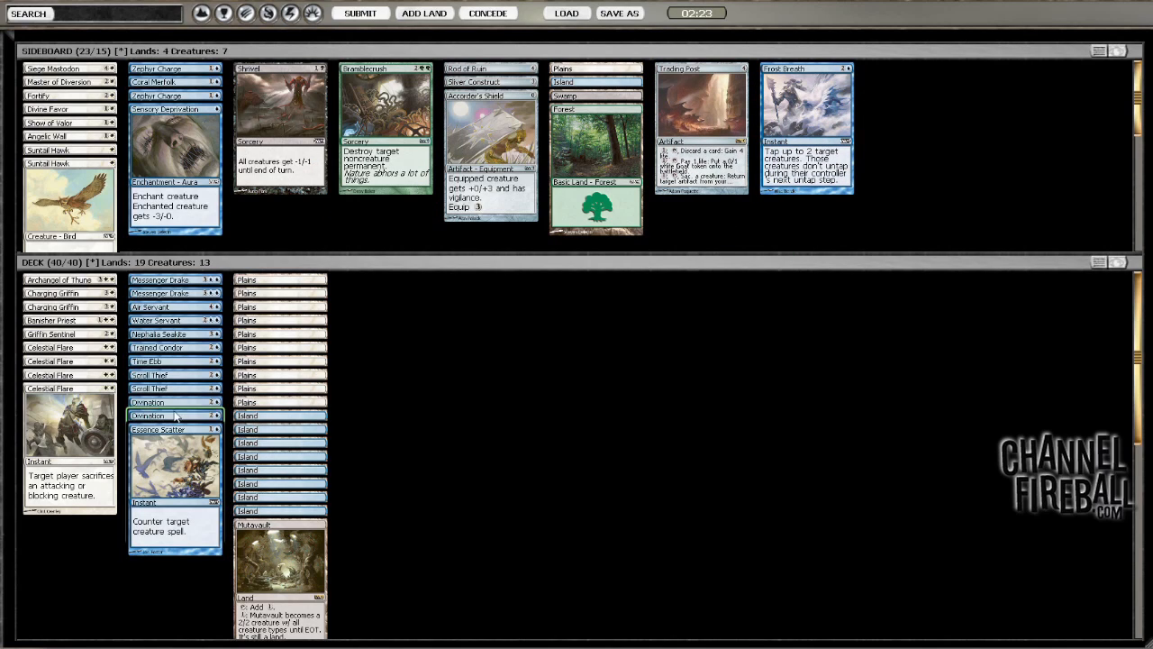
mouse_move(177, 348)
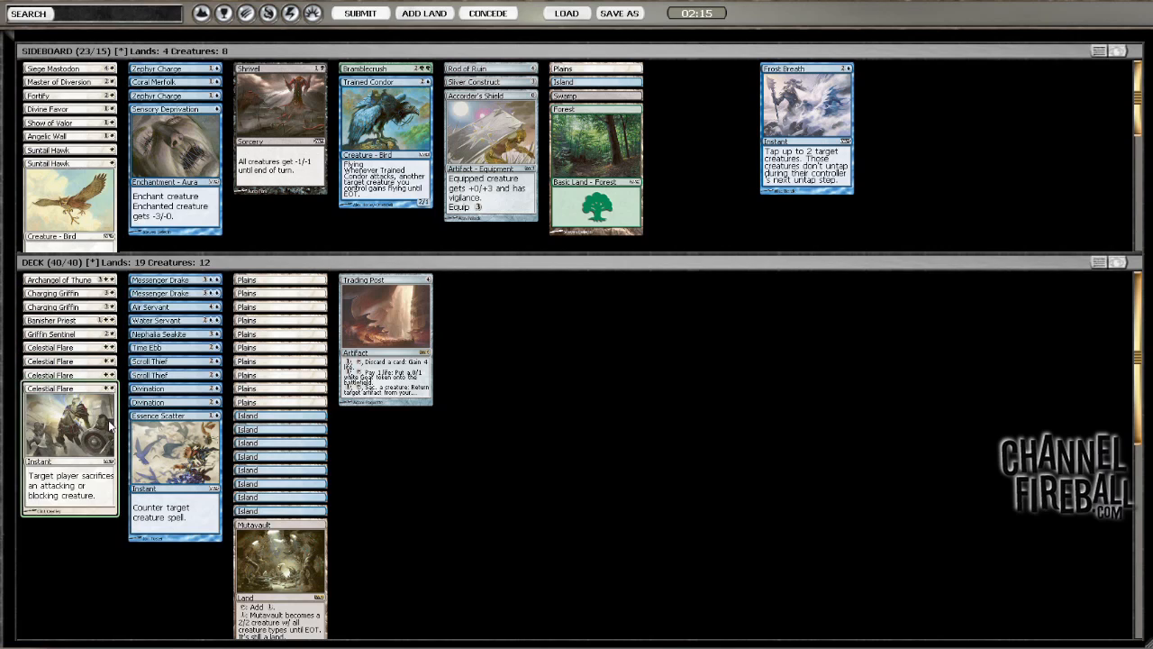
mouse_move(441, 512)
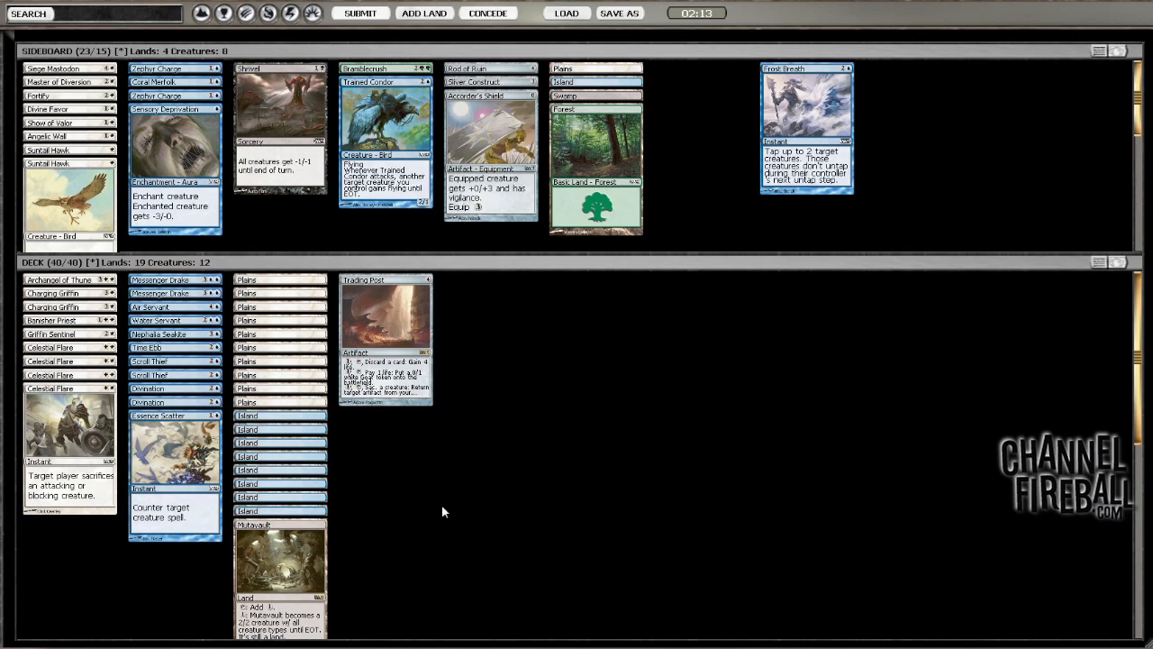